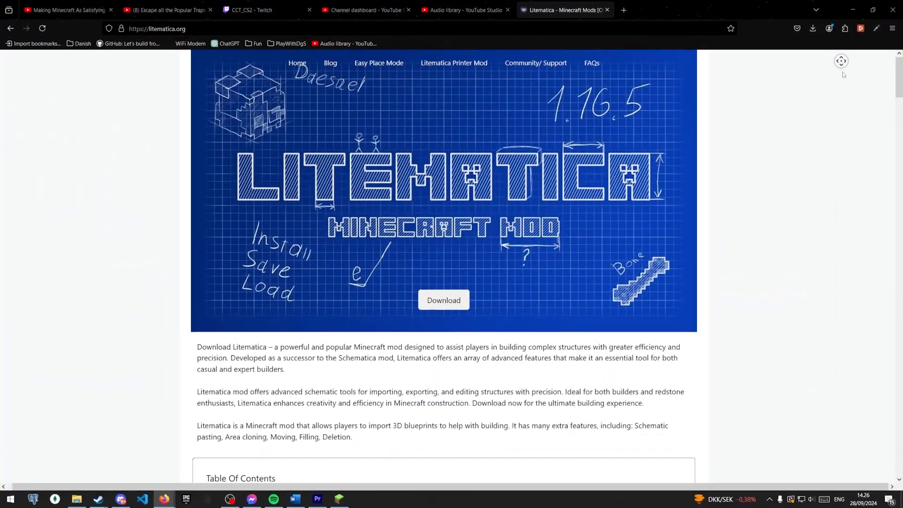
Step: Scroll the litematica.org page down past the features list to the 'How to Install Litematica' section
scroll(down, 3)
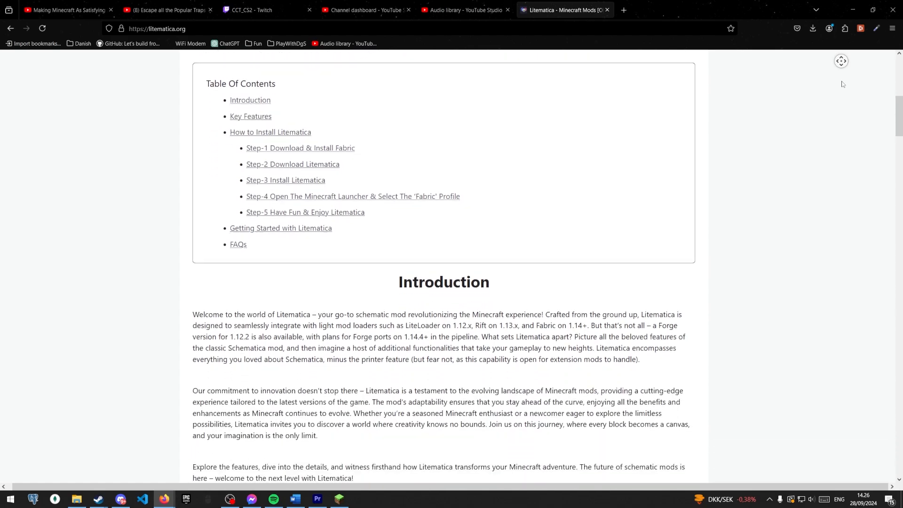
scroll(down, 3)
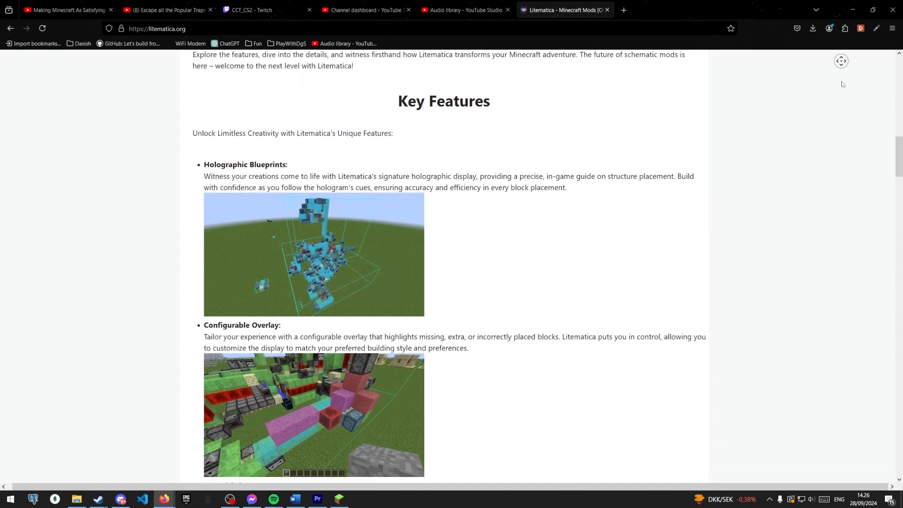
scroll(down, 3)
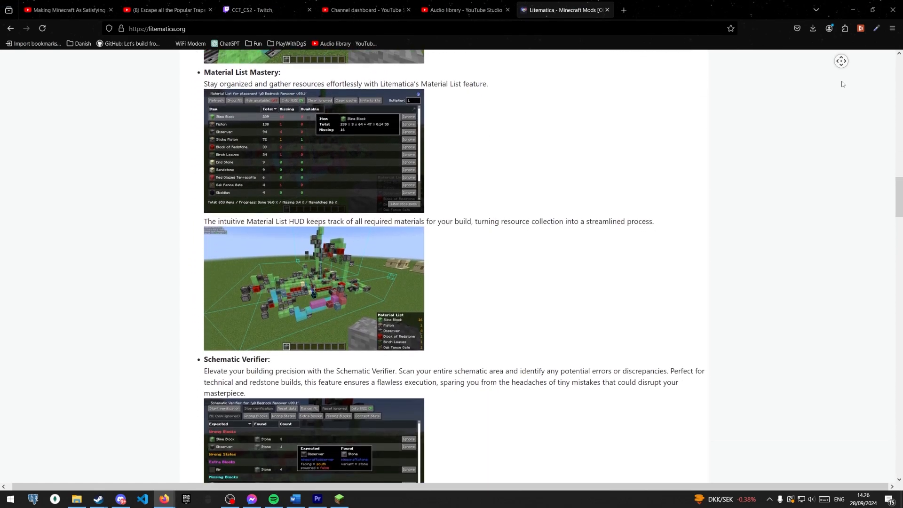
scroll(down, 3)
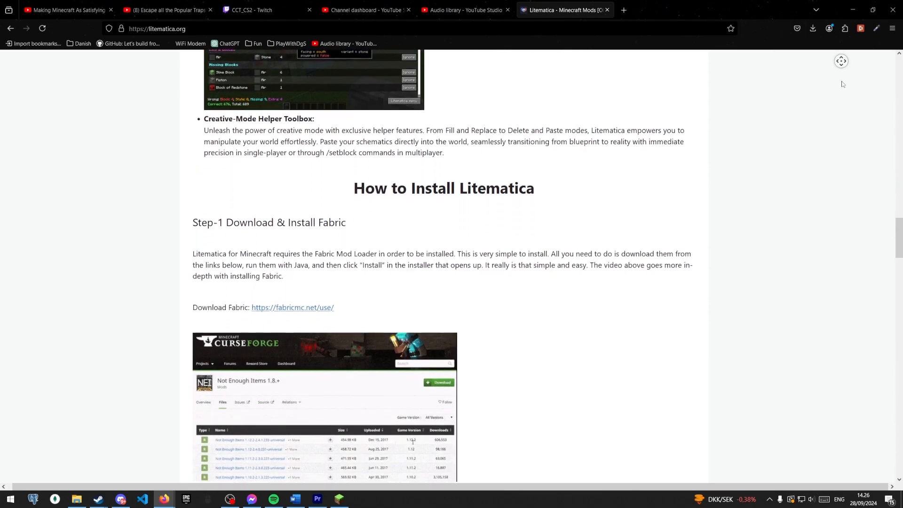
scroll(down, 3)
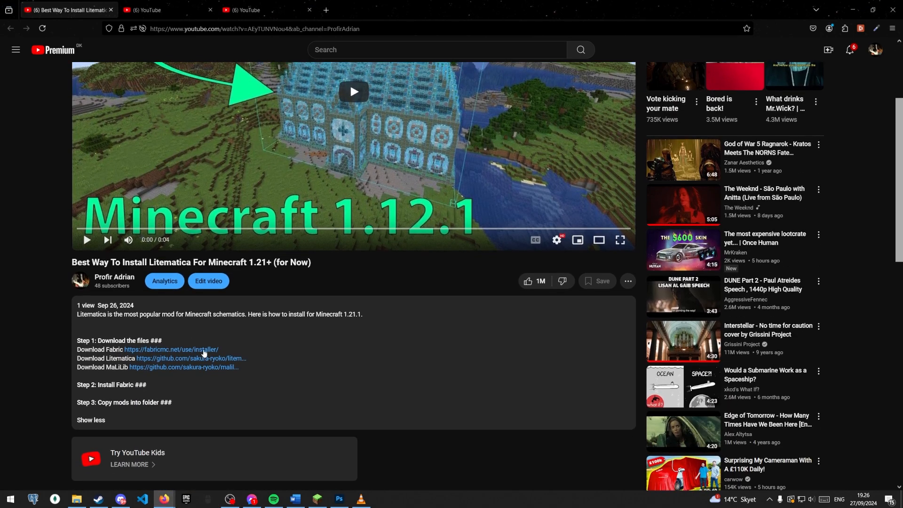
Step: Download the Fabric installer for Windows and the latest Litematica .jar from the description links
click(170, 350)
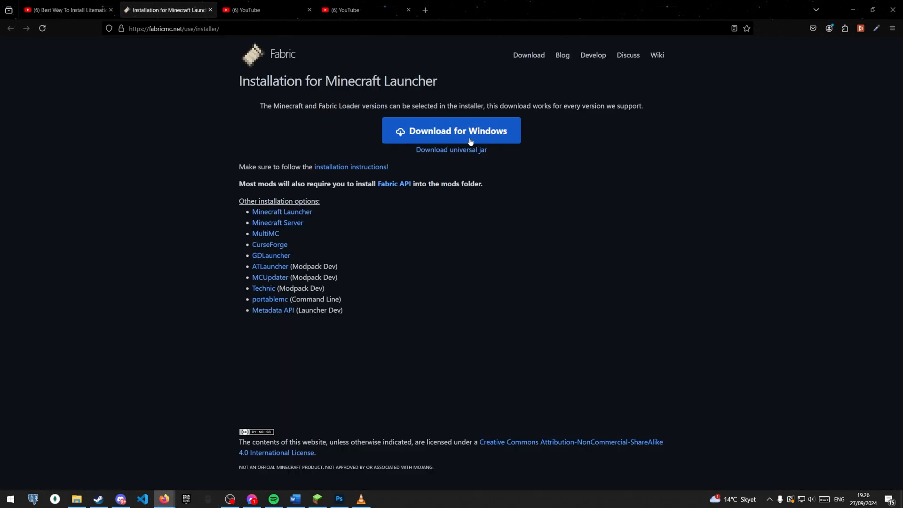
click(450, 130)
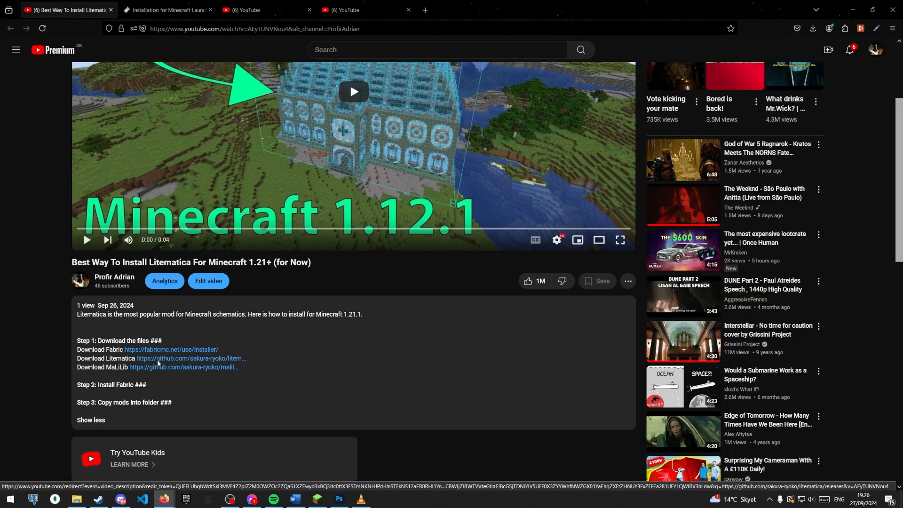
click(191, 358)
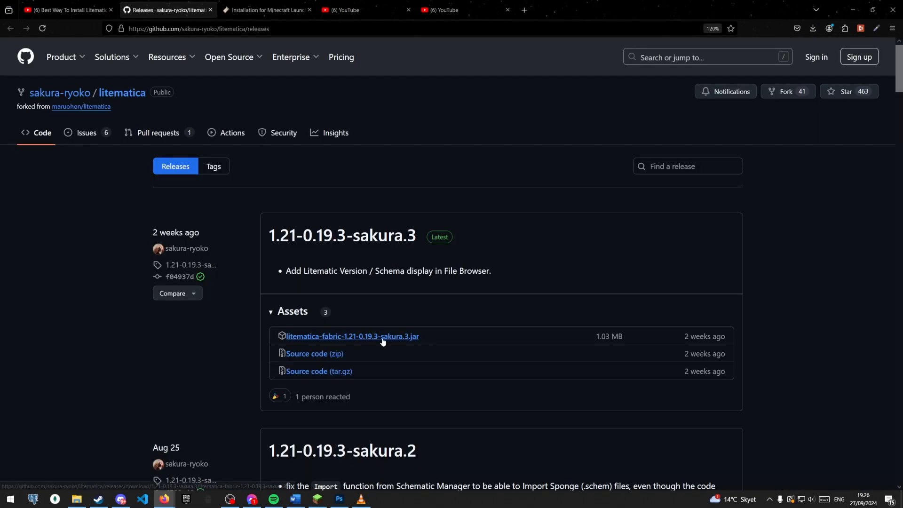
click(352, 337)
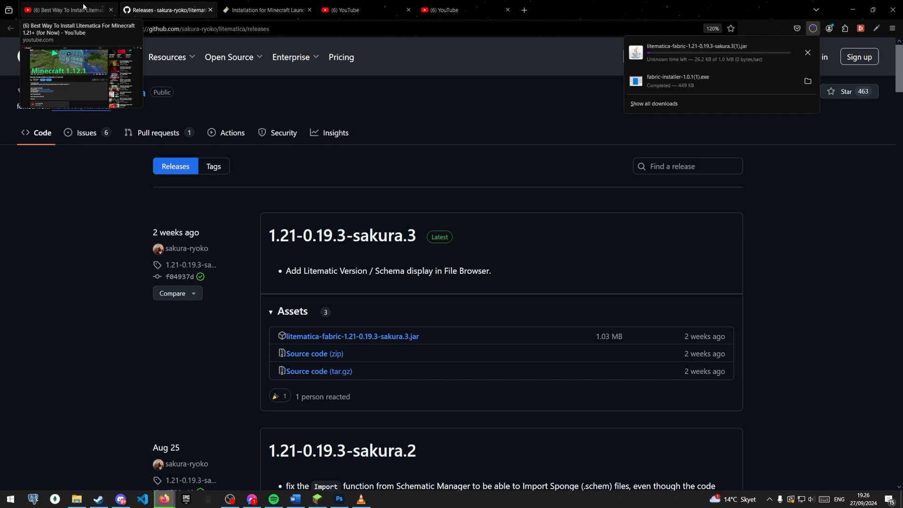
Step: Return to the video description and follow the MaLiLib download link
click(66, 10)
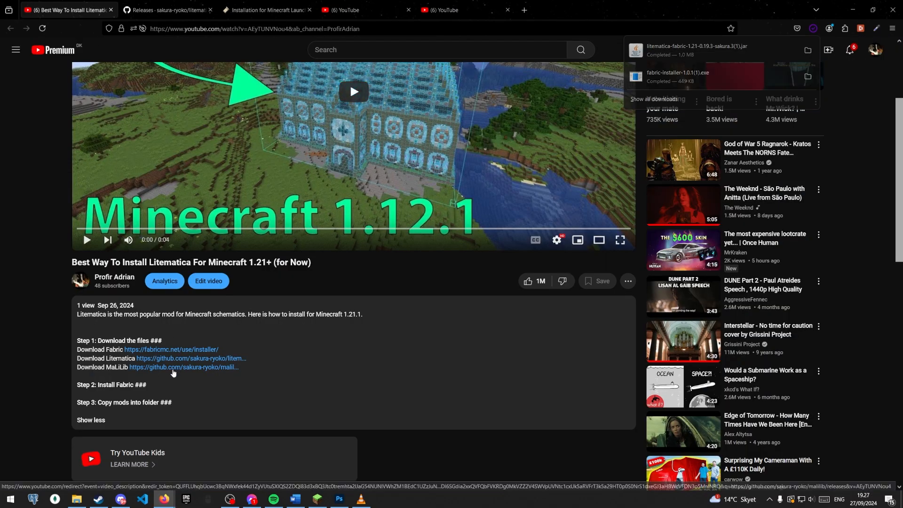
click(182, 367)
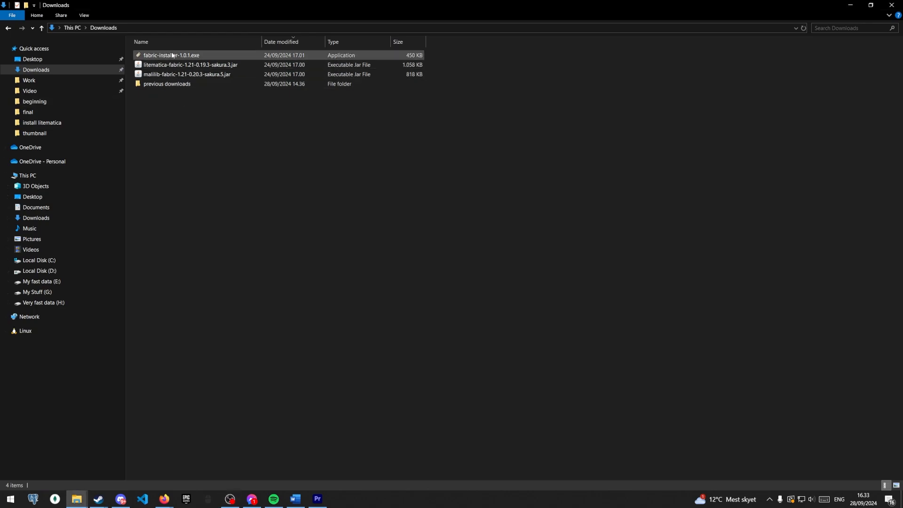
Step: Run fabric-installer-1.0.1.exe and install Fabric Loader 0.16.5 for Minecraft 1.21.1, confirming success
double_click(171, 54)
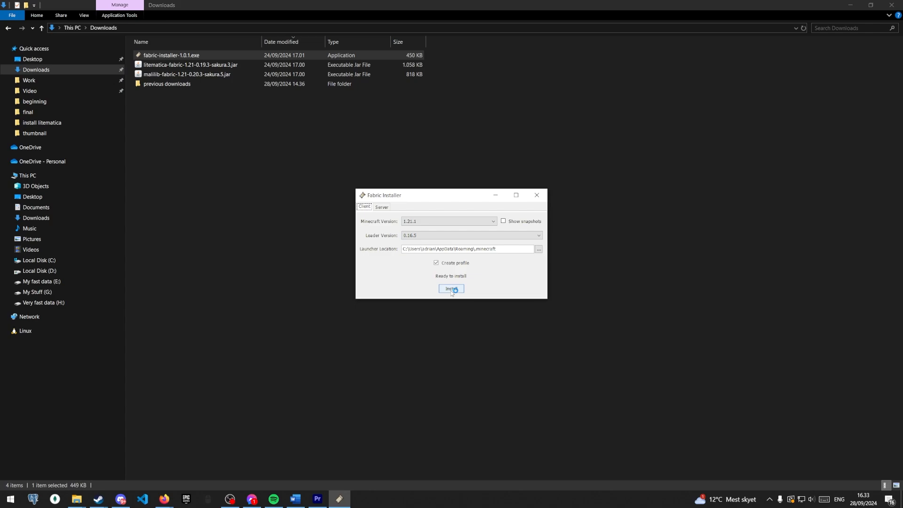
click(451, 288)
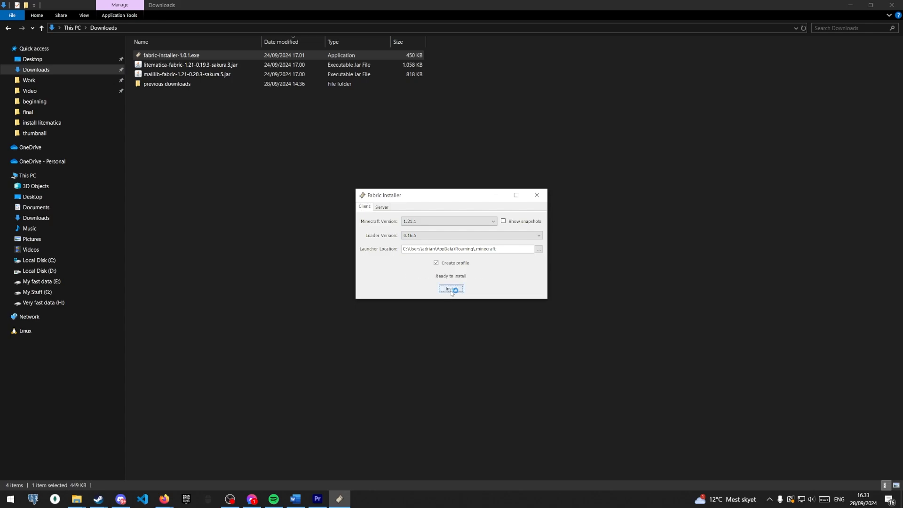
click(451, 289)
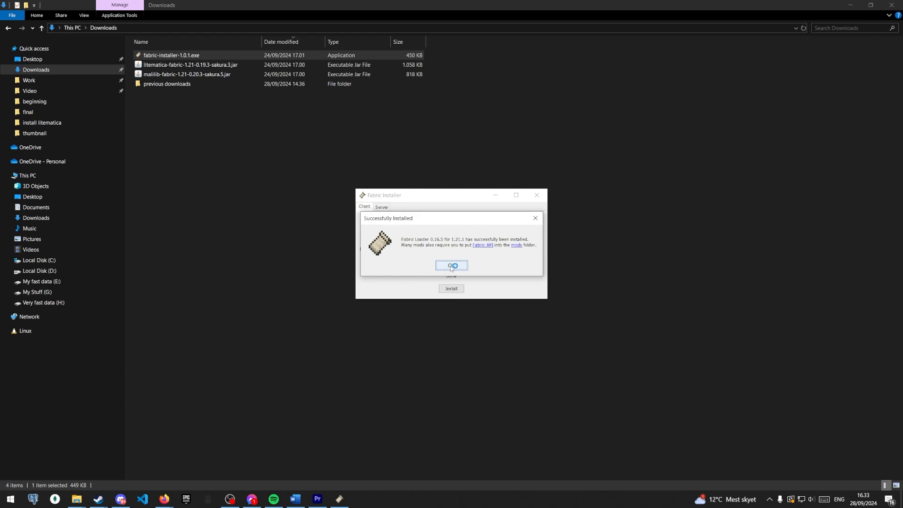
click(451, 265)
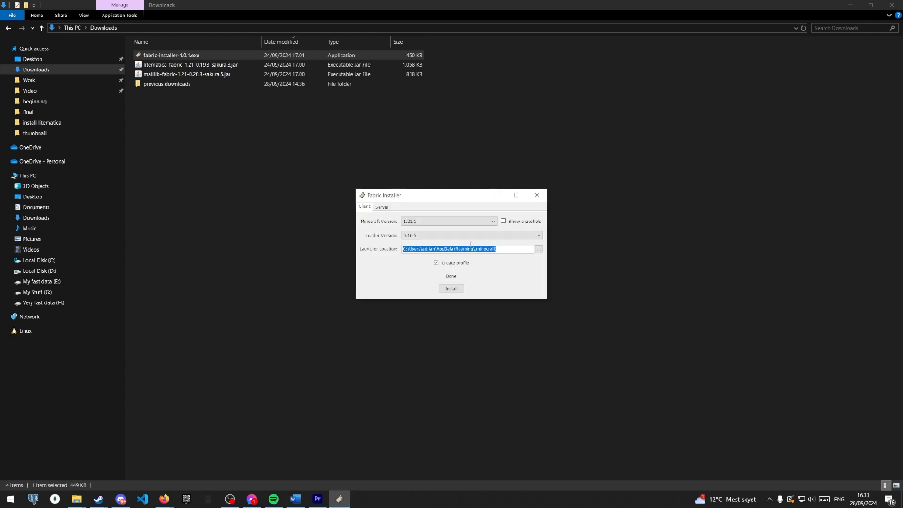
Step: Place both jars in %appdata%\.minecraft\mods and launch Minecraft with the fabric-loader-1.21.1 profile
click(535, 194)
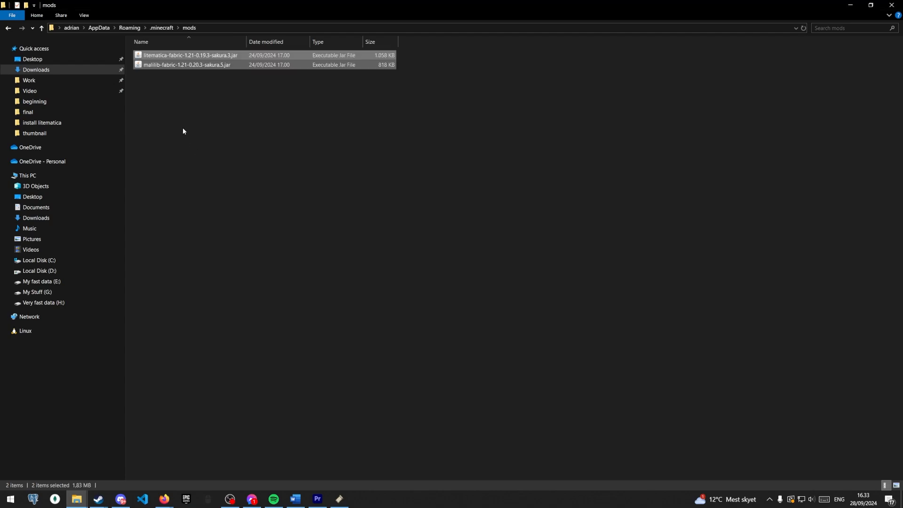
click(312, 459)
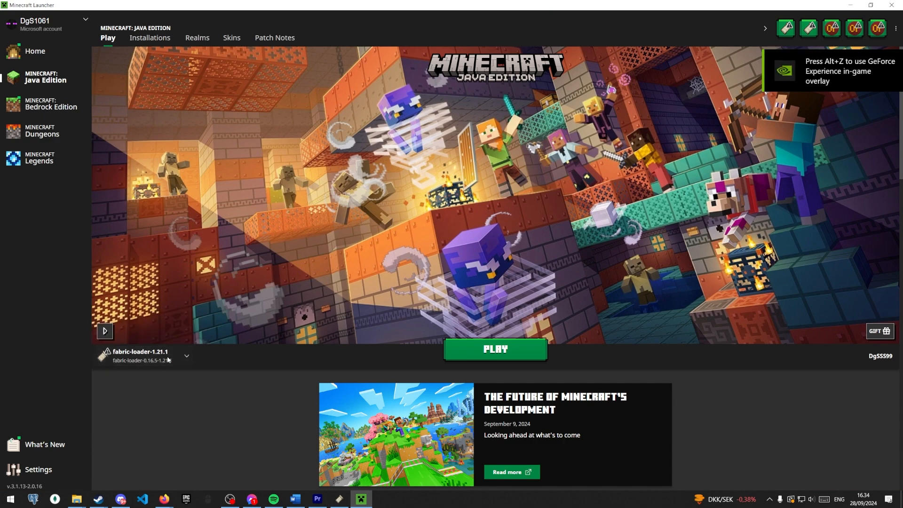
click(494, 349)
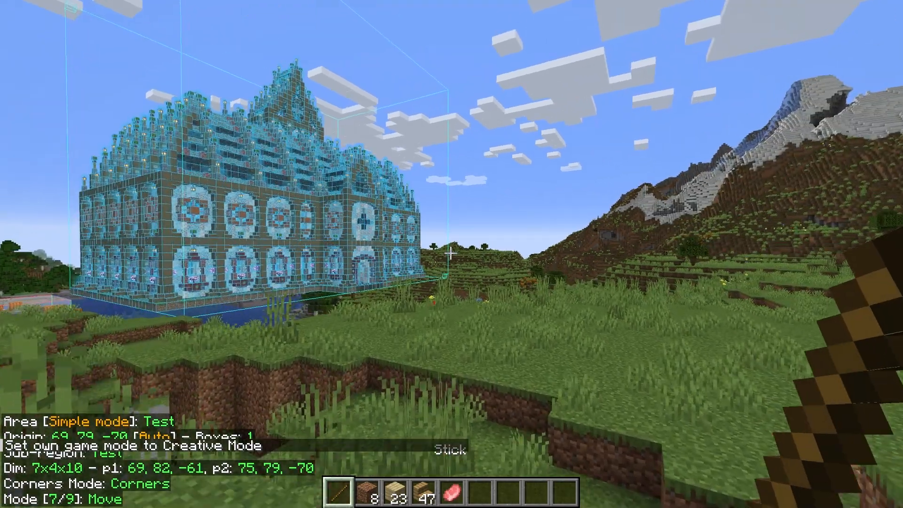